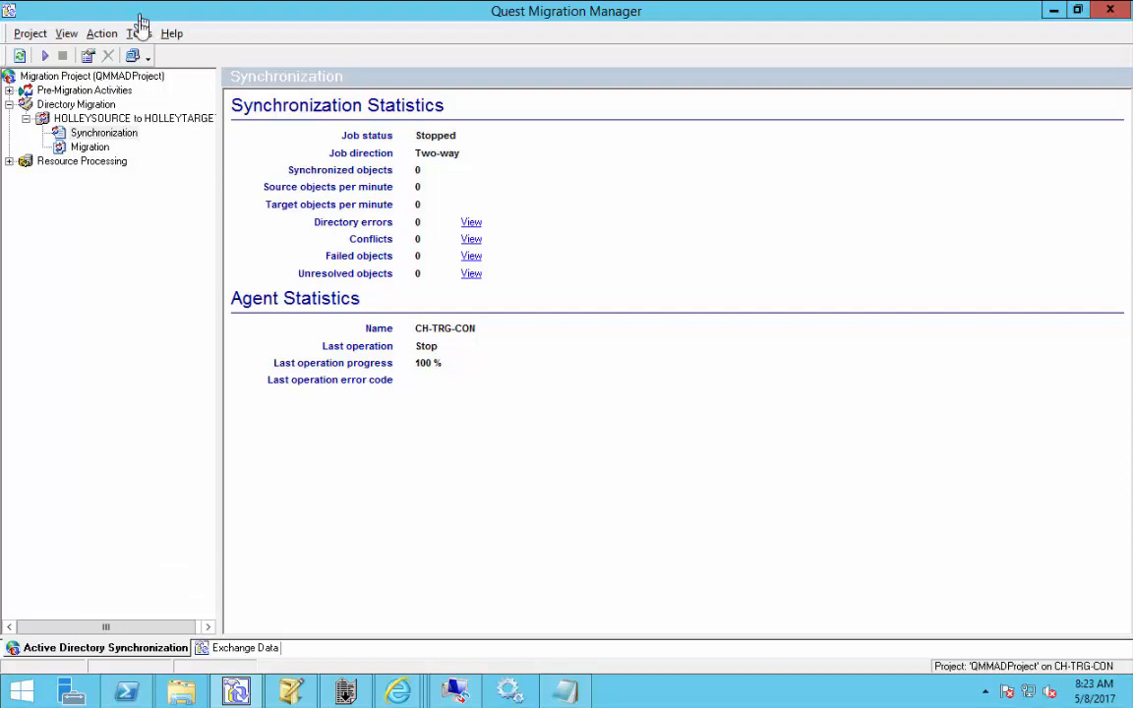
pyautogui.moveTo(138, 29)
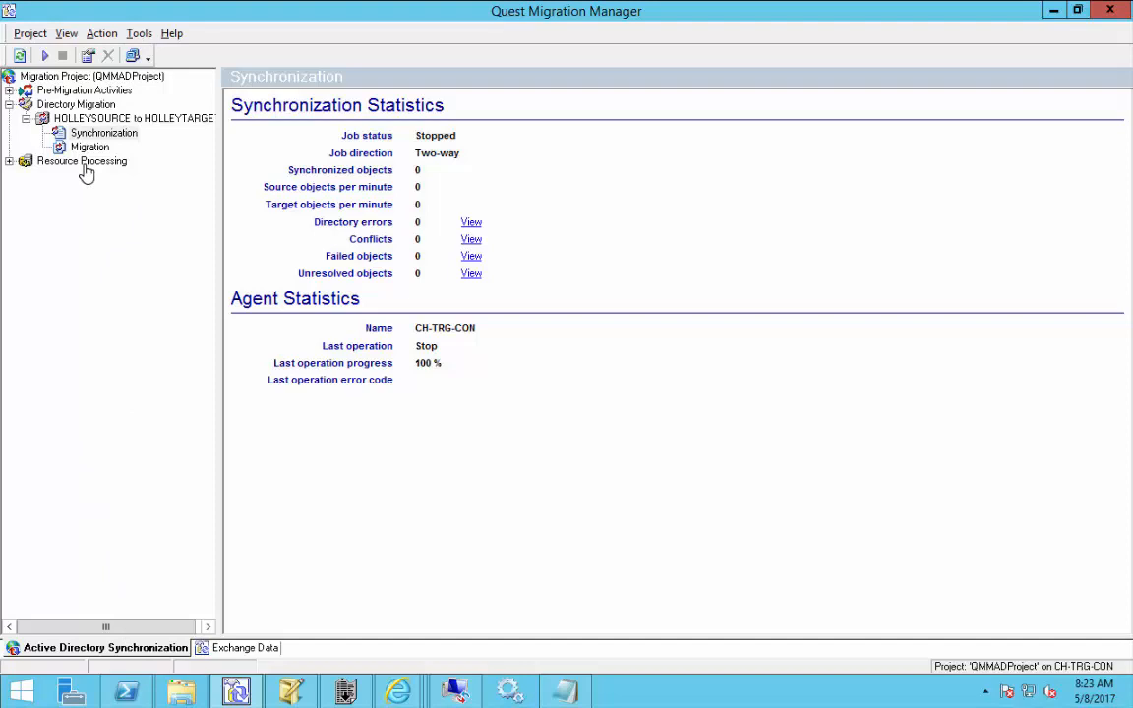
pyautogui.moveTo(132, 45)
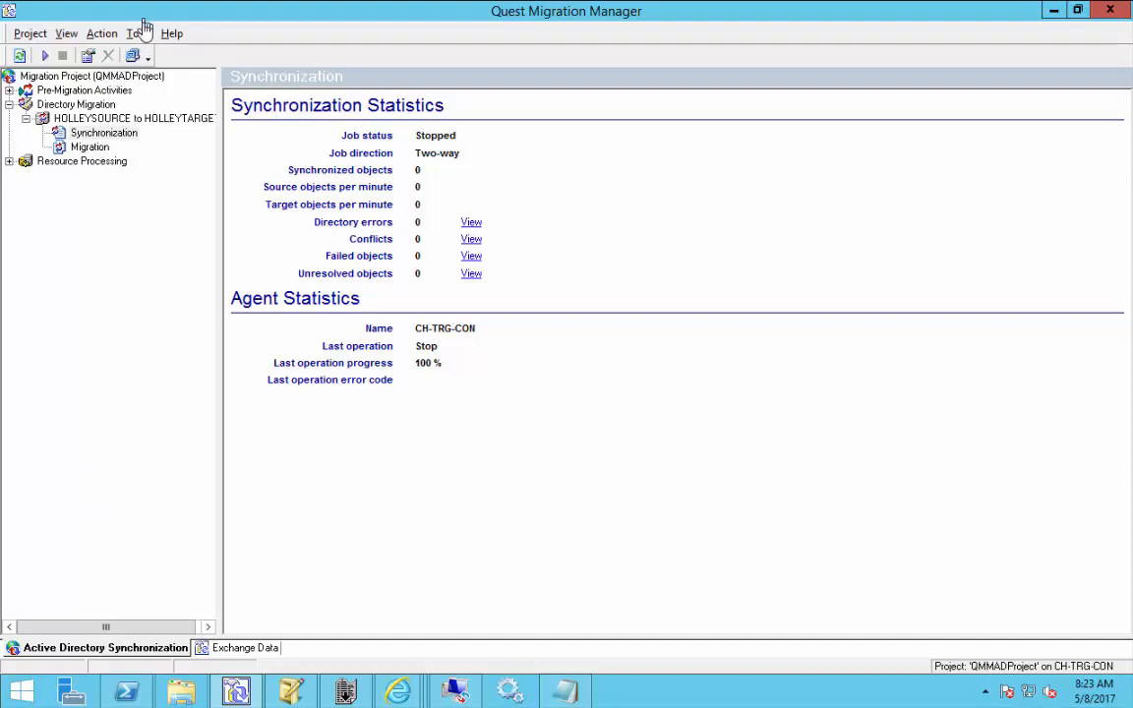
# Open Agent Manager, show CH-TRG-CON agent statistics, and bring up its context menu.
pyautogui.click(140, 32)
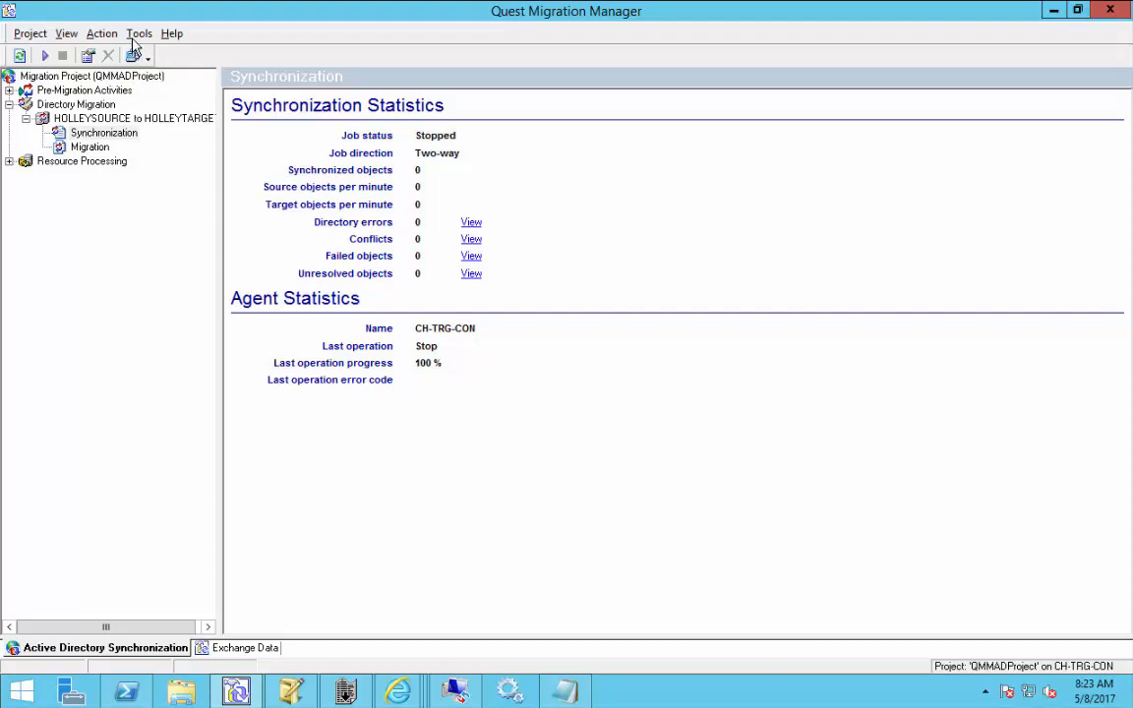
pyautogui.click(139, 33)
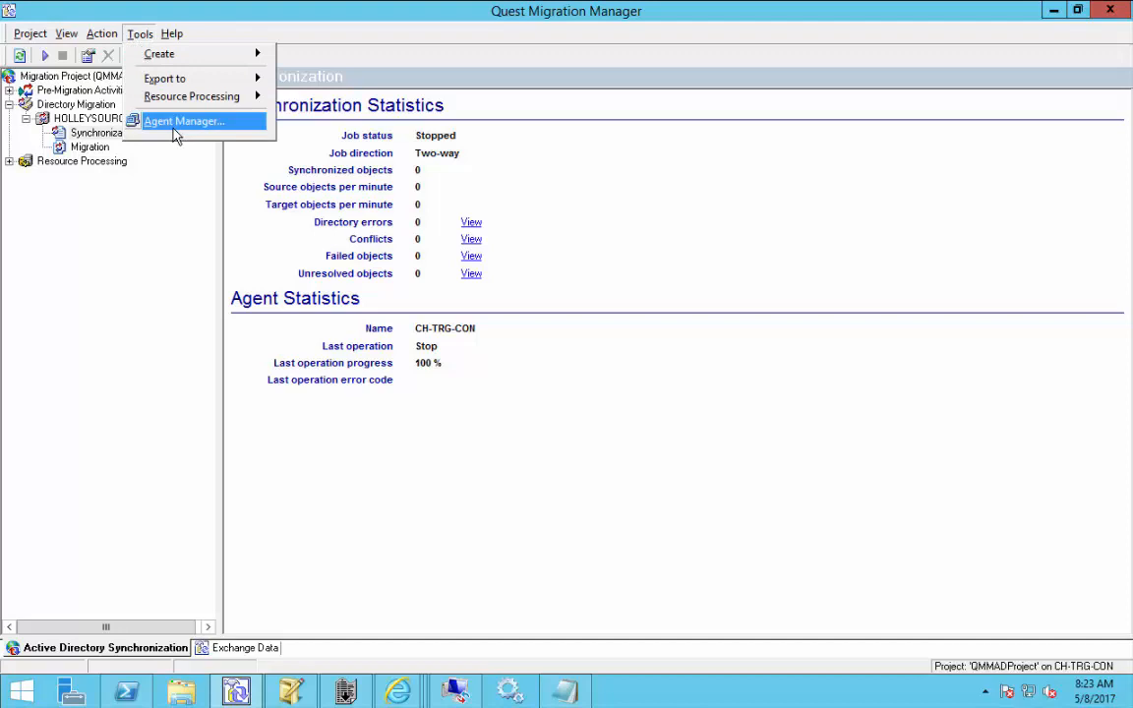
pyautogui.click(184, 120)
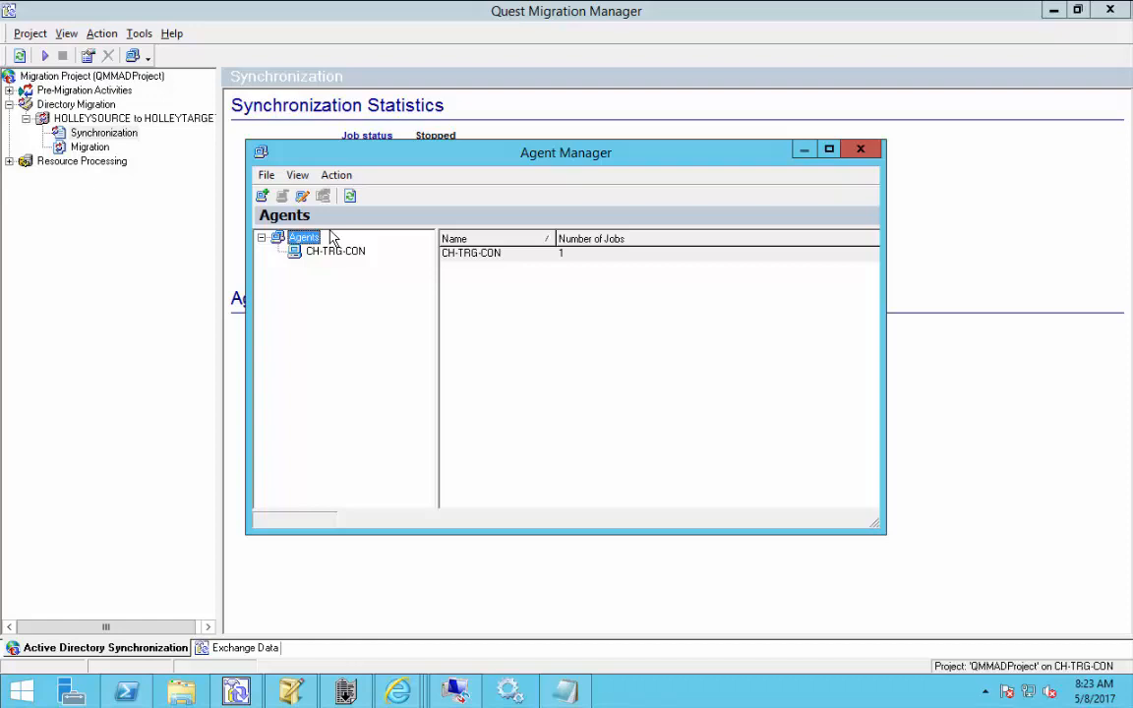
pyautogui.moveTo(342, 258)
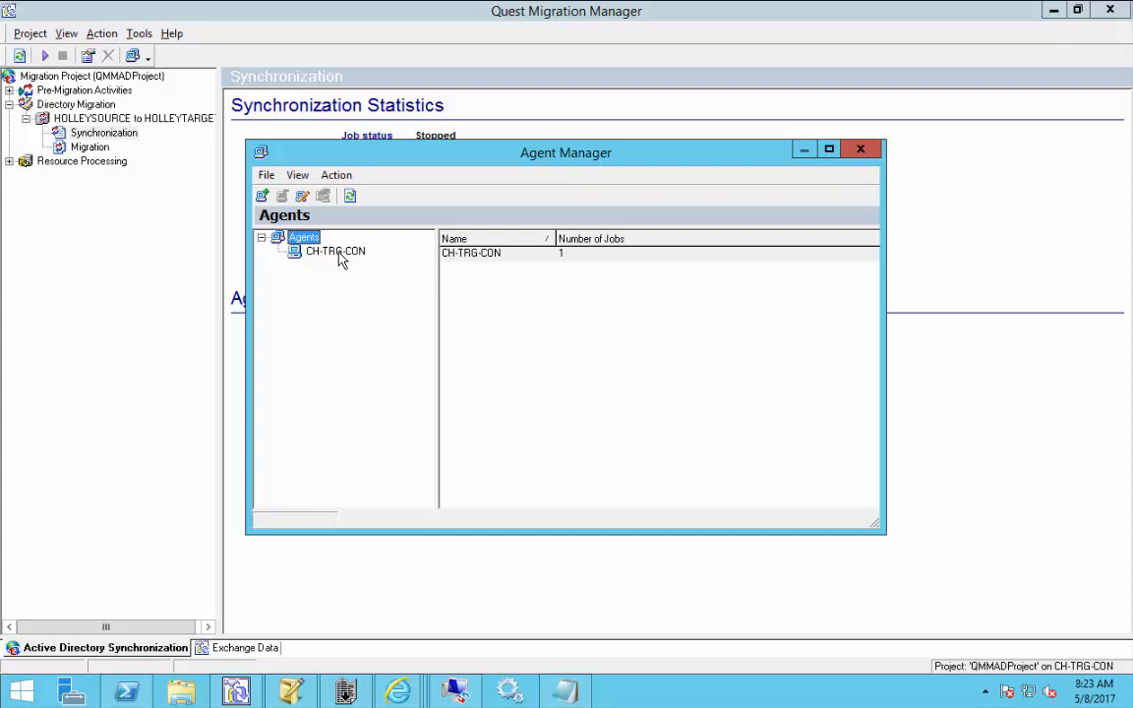
pyautogui.click(336, 251)
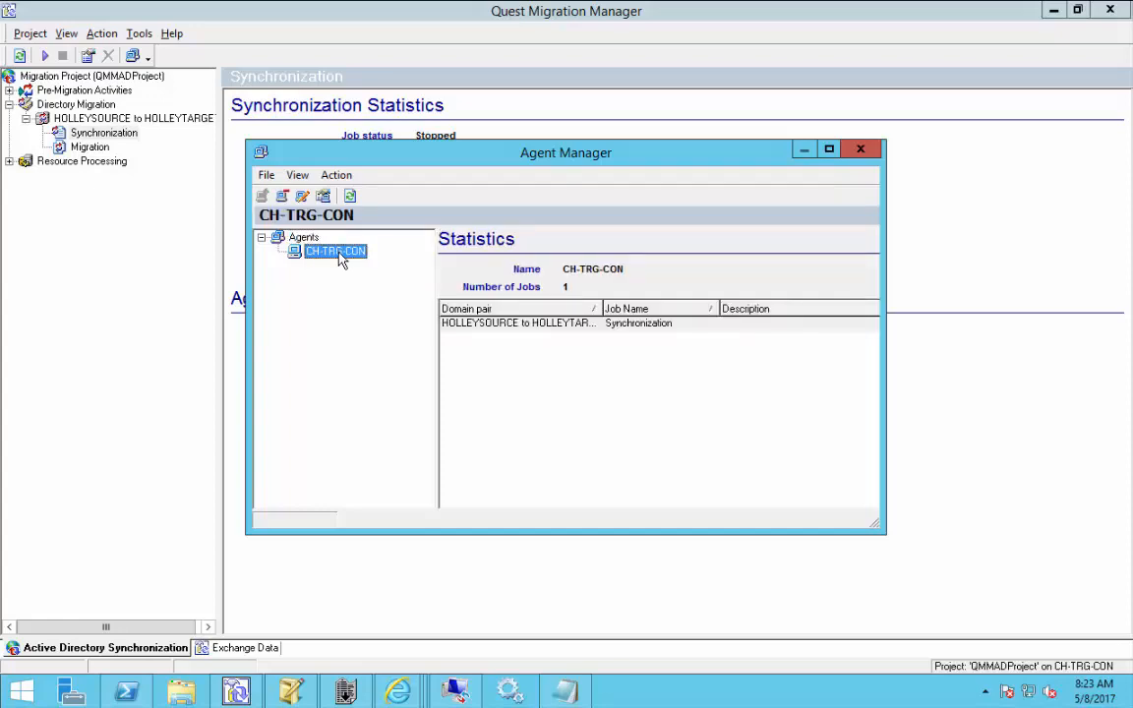
pyautogui.moveTo(330, 258)
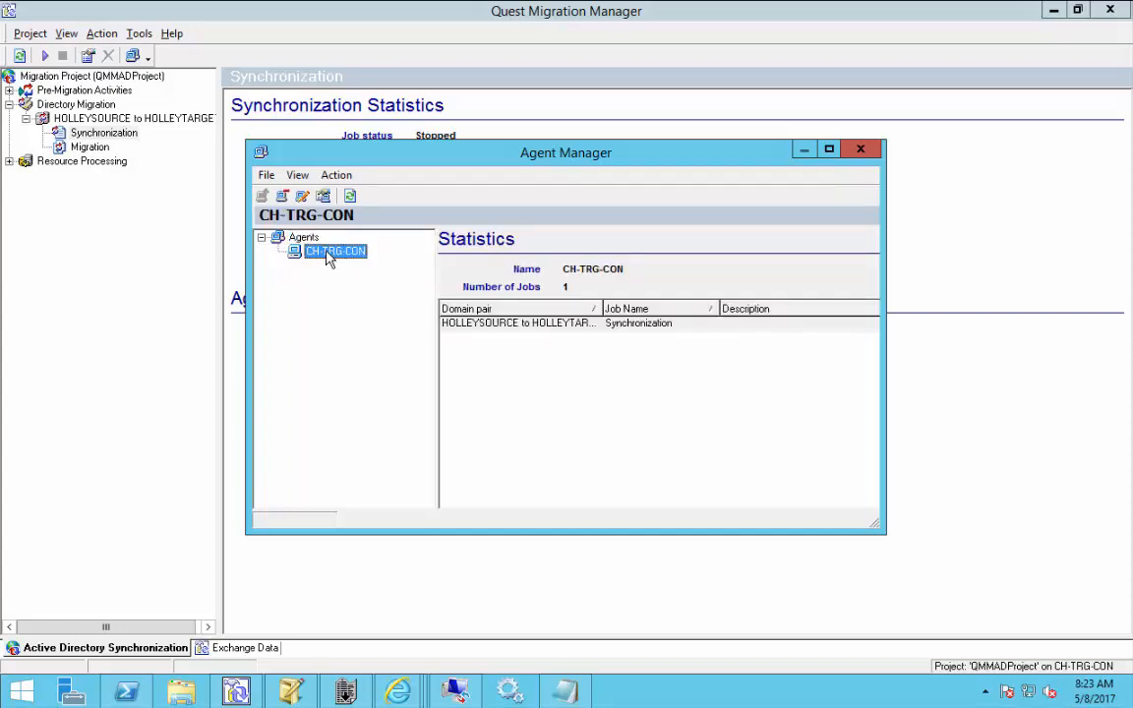
pyautogui.rightClick(334, 251)
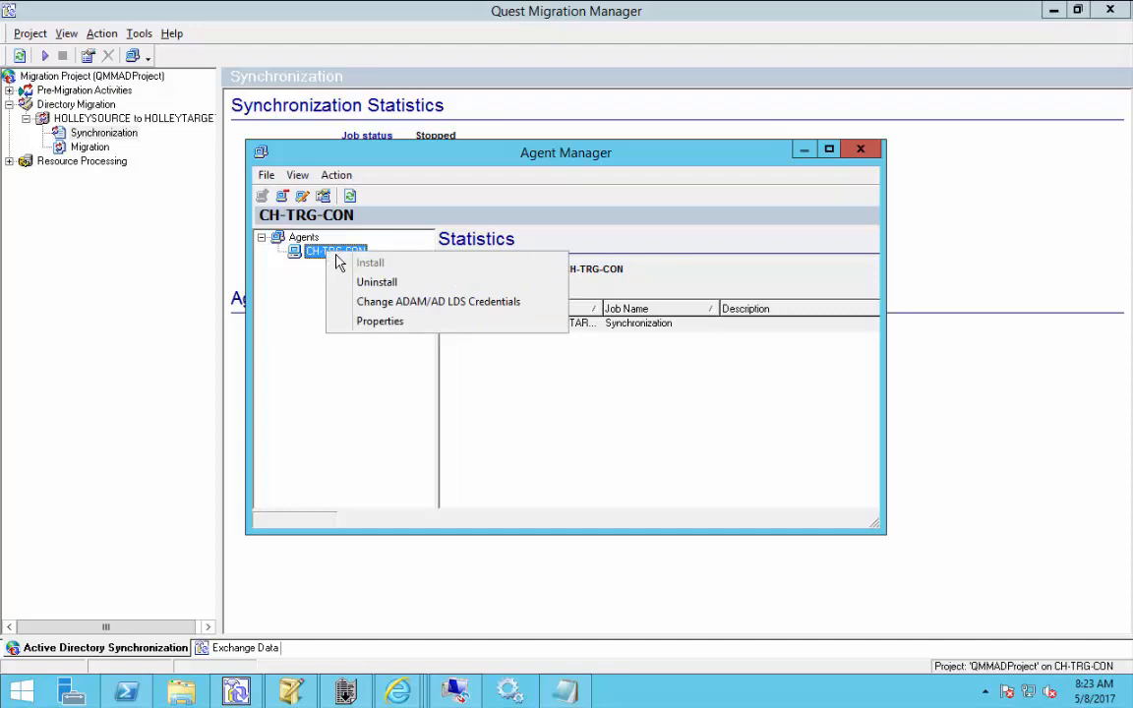
# Open CH-TRG-CON properties and edit preferred domain controllers for holleysource.hal.lab.
pyautogui.click(380, 320)
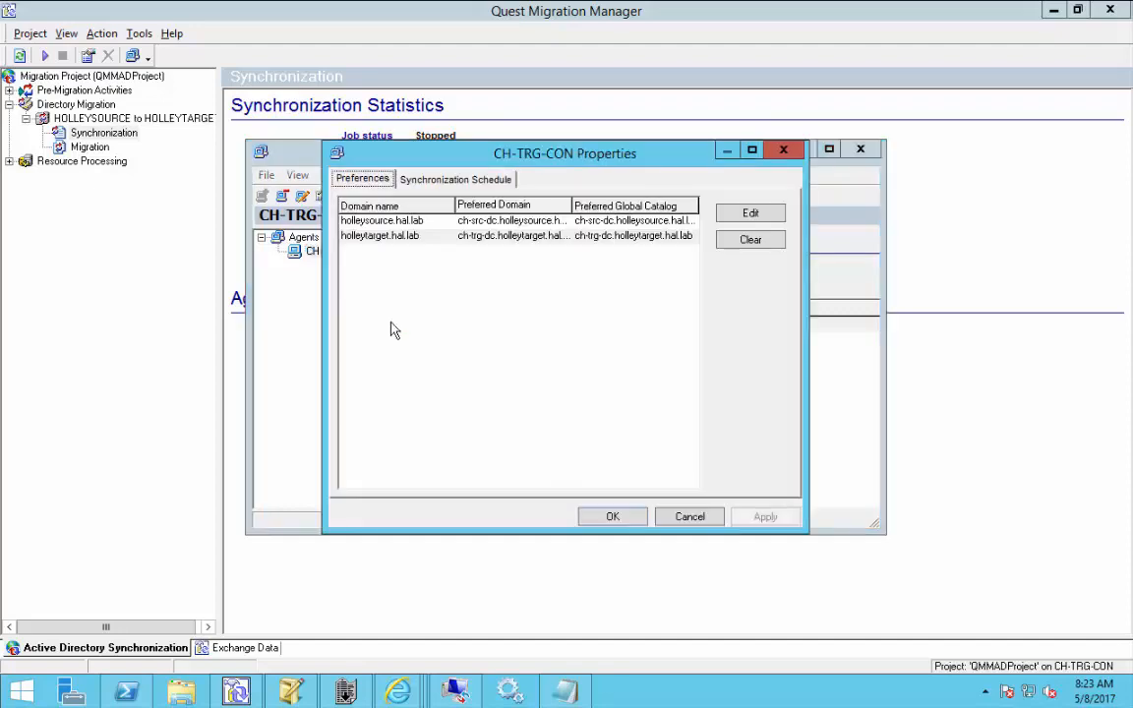
pyautogui.click(380, 235)
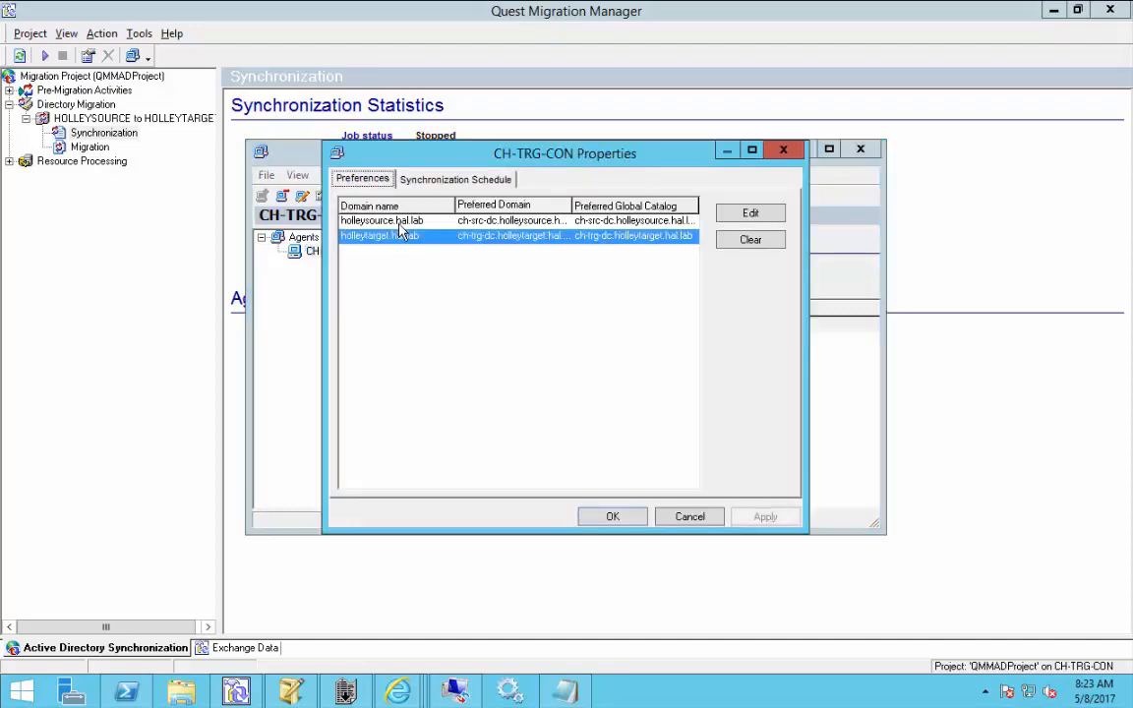
pyautogui.click(382, 221)
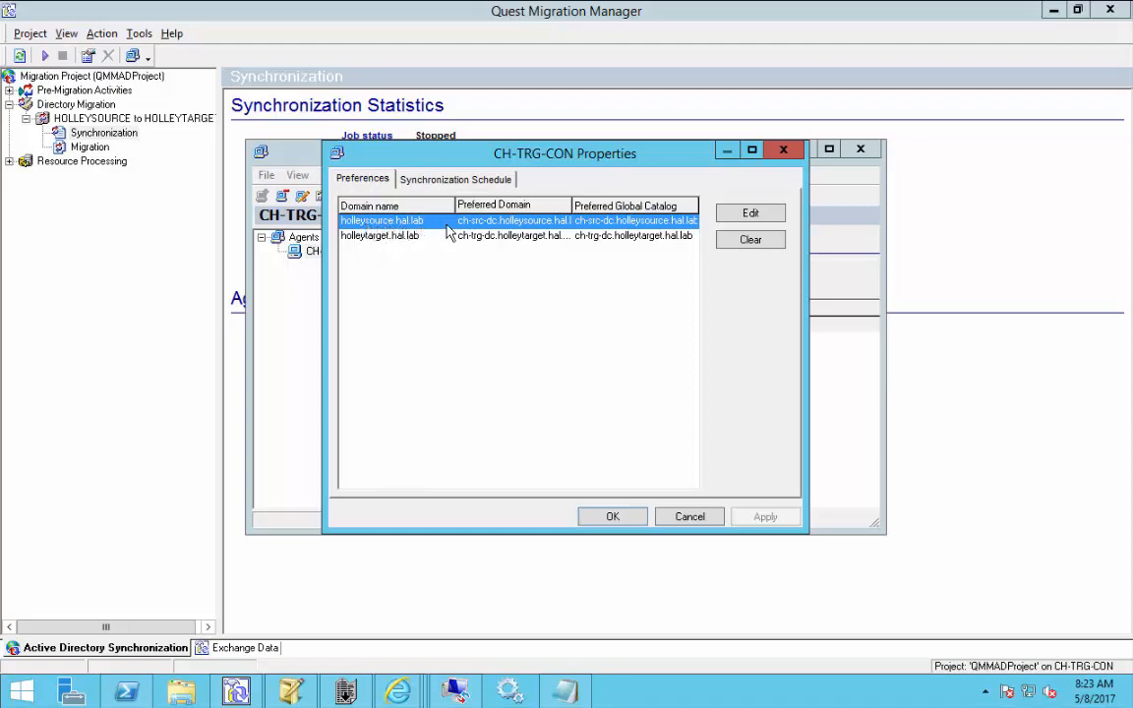
pyautogui.click(749, 213)
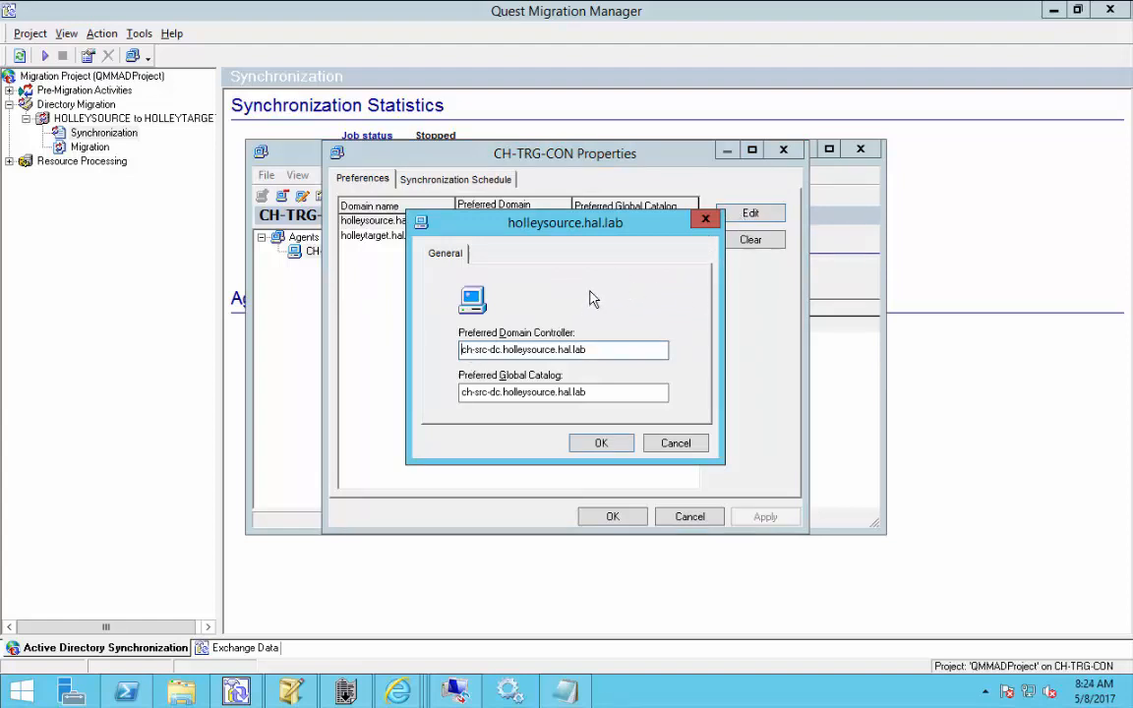
pyautogui.moveTo(488, 368)
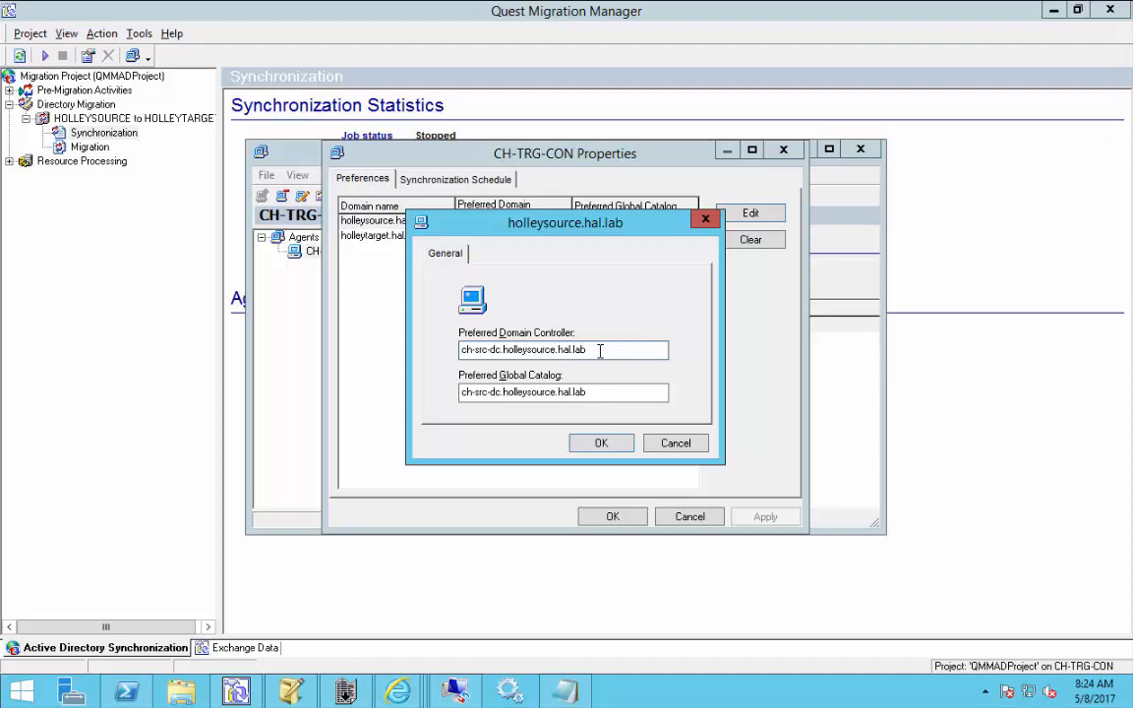
pyautogui.moveTo(561, 364)
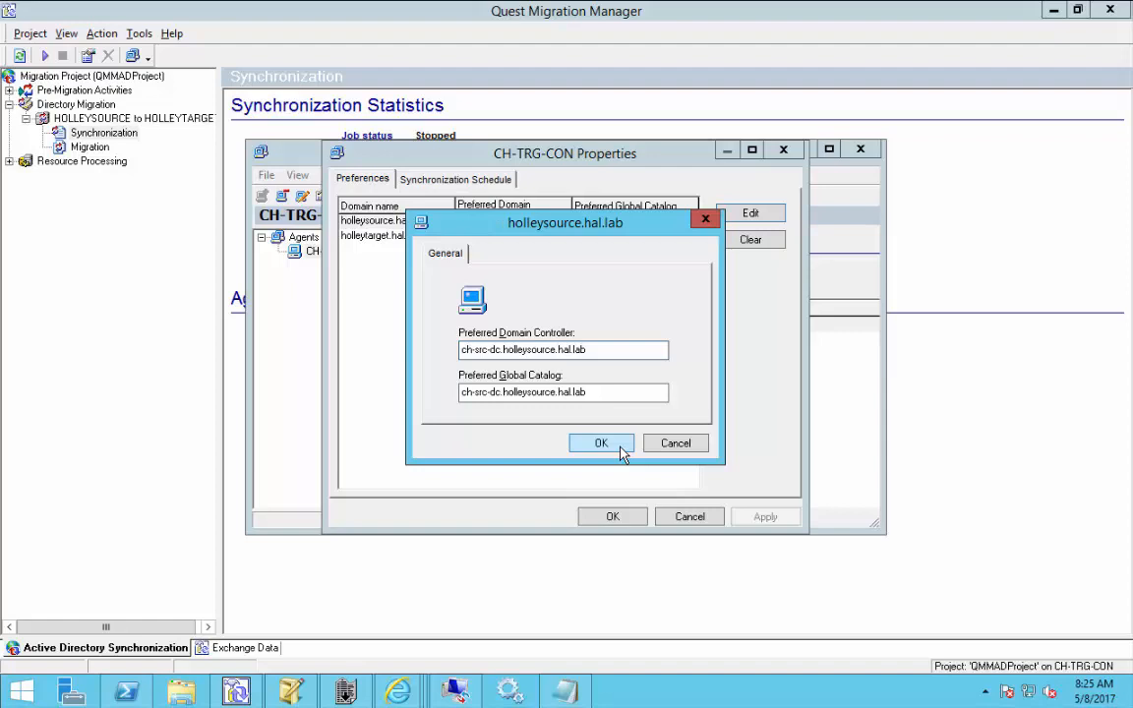
# Confirm ch-src-dc.holleysource.hal.lab as preferred controller, then select holleytarget.hal.lab.
pyautogui.click(601, 442)
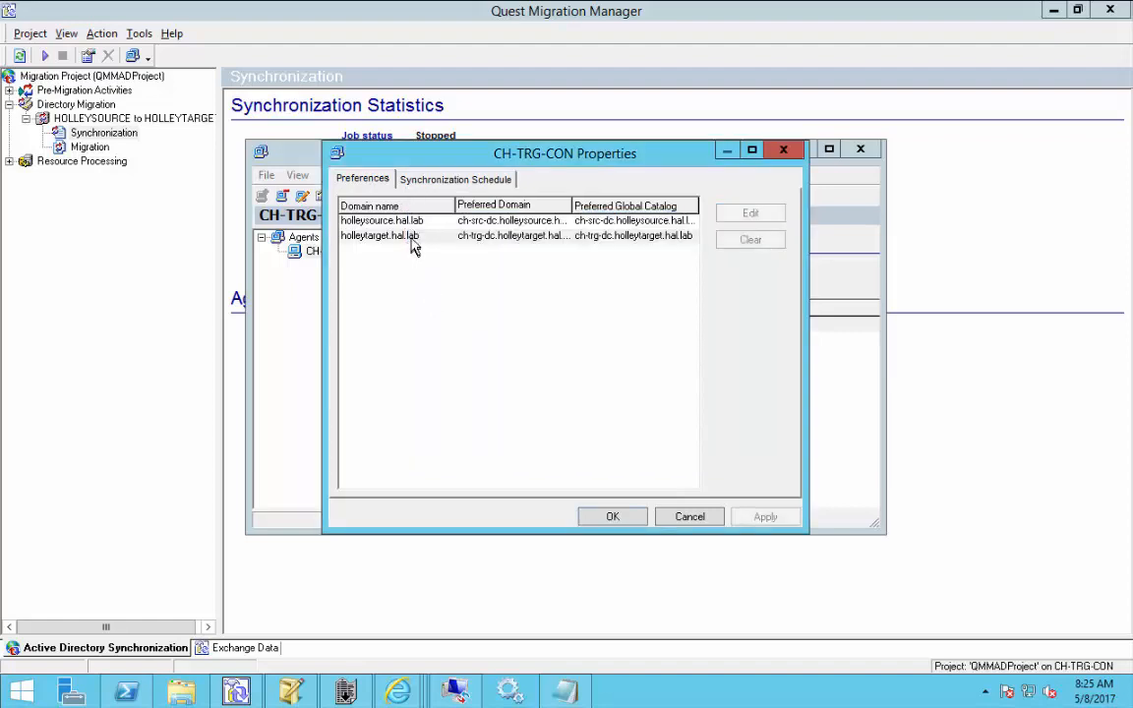
pyautogui.click(380, 235)
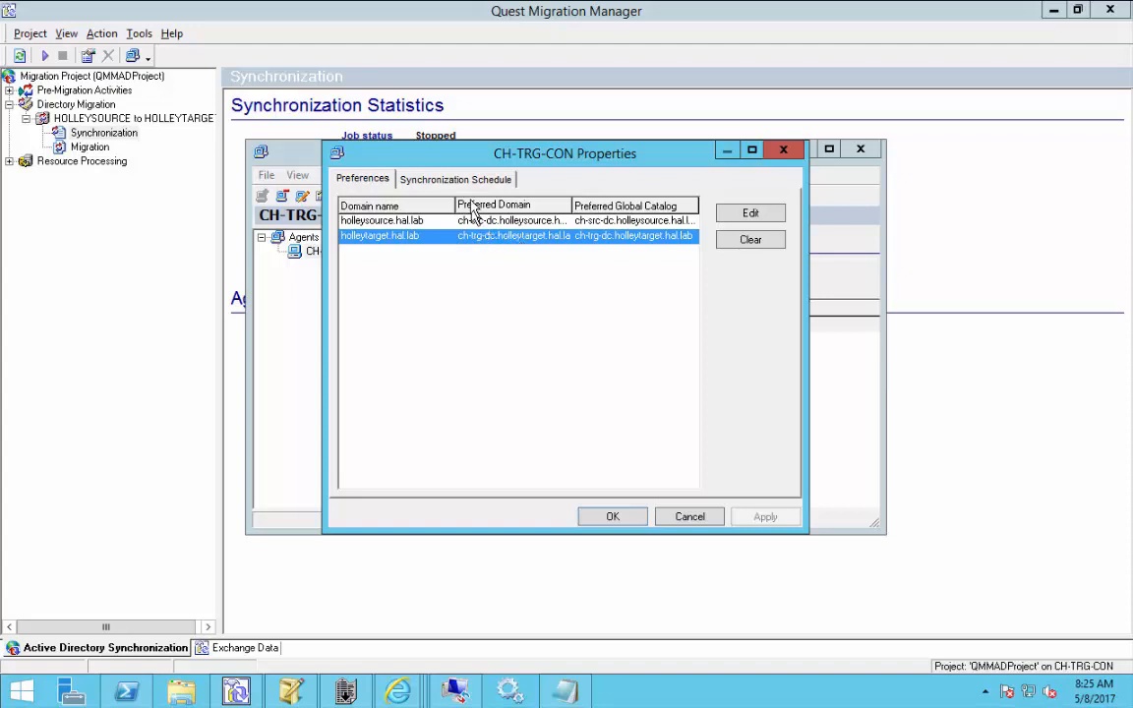
pyautogui.moveTo(468, 189)
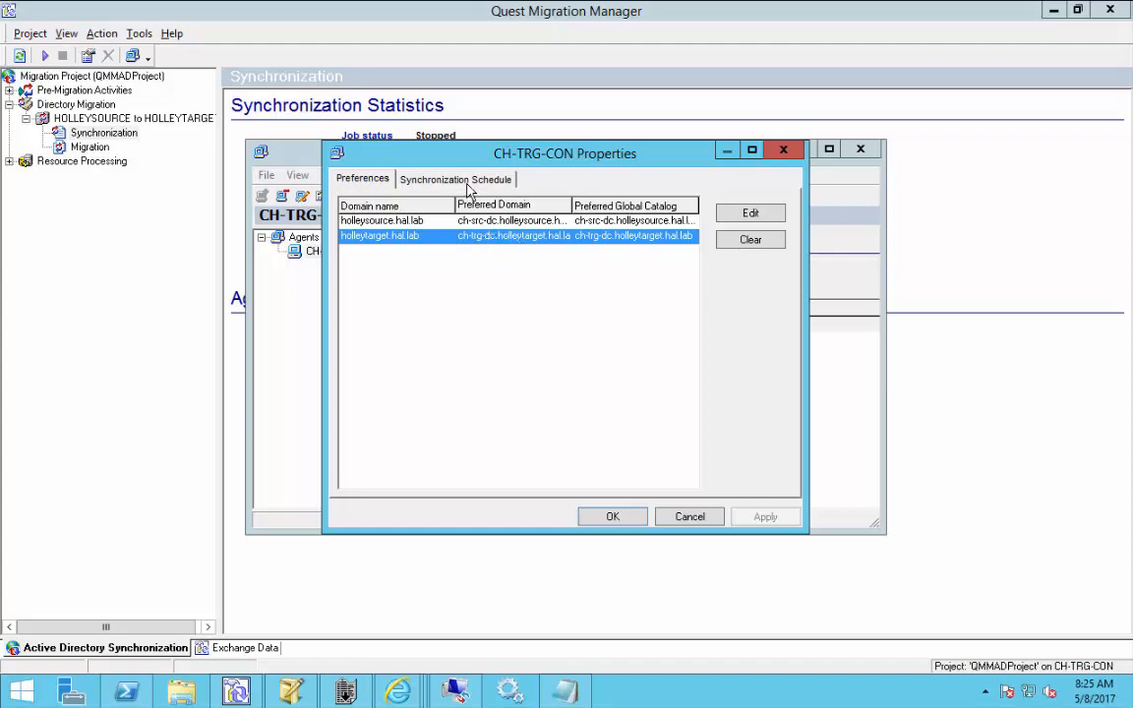
# Mark 6 AM–7 PM daily as synchronization not allowed, then cancel the properties dialog.
pyautogui.click(455, 178)
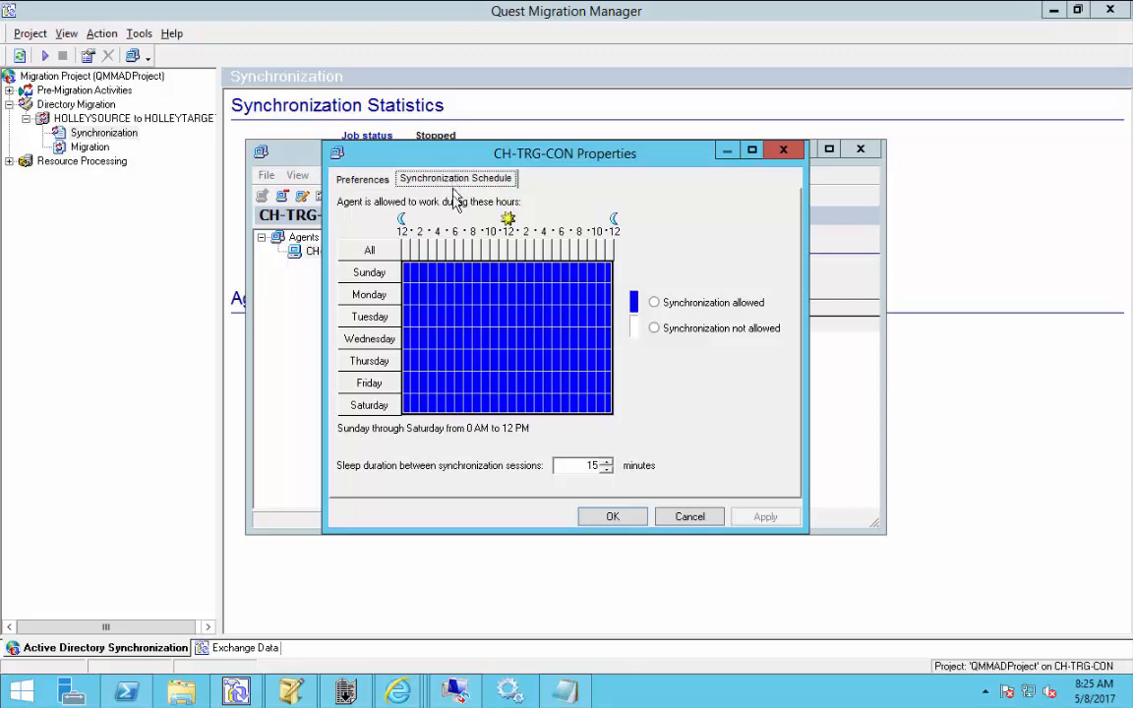
pyautogui.moveTo(563, 334)
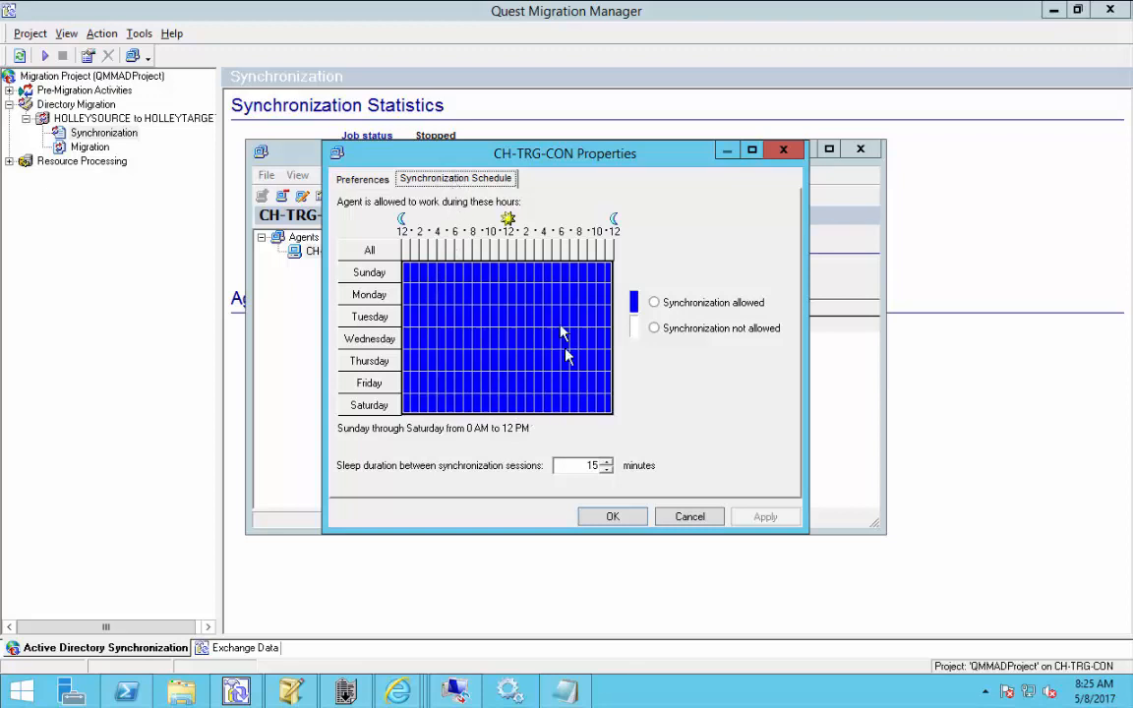
pyautogui.moveTo(521, 305)
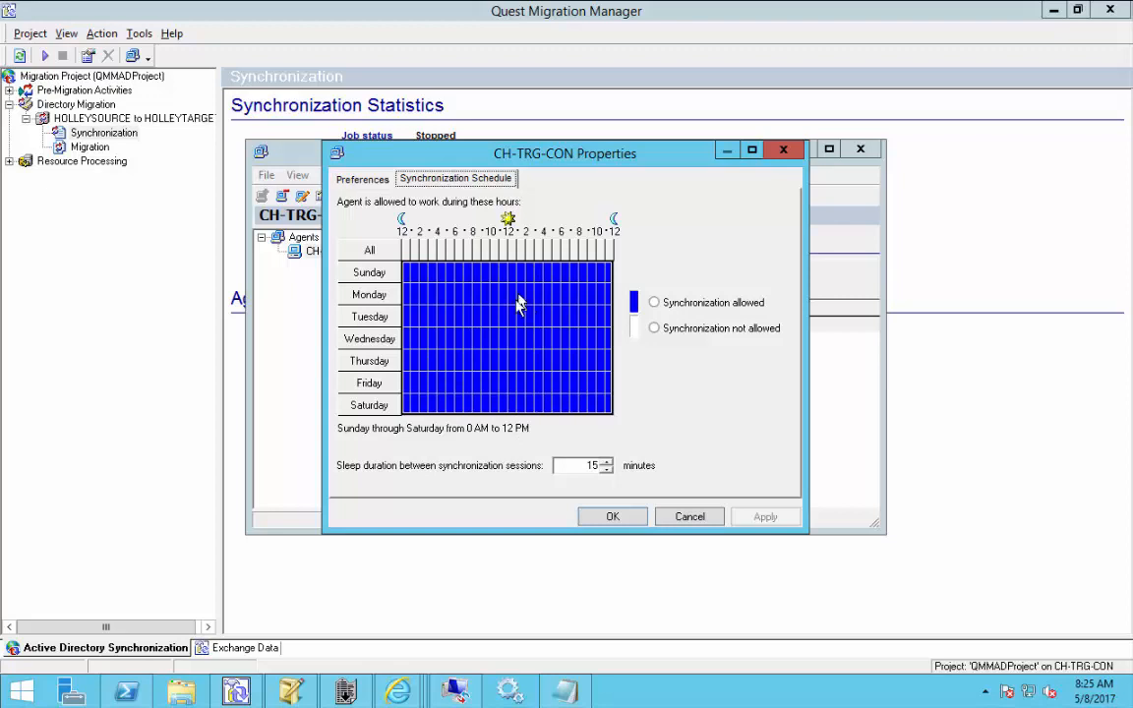
pyautogui.moveTo(438, 272)
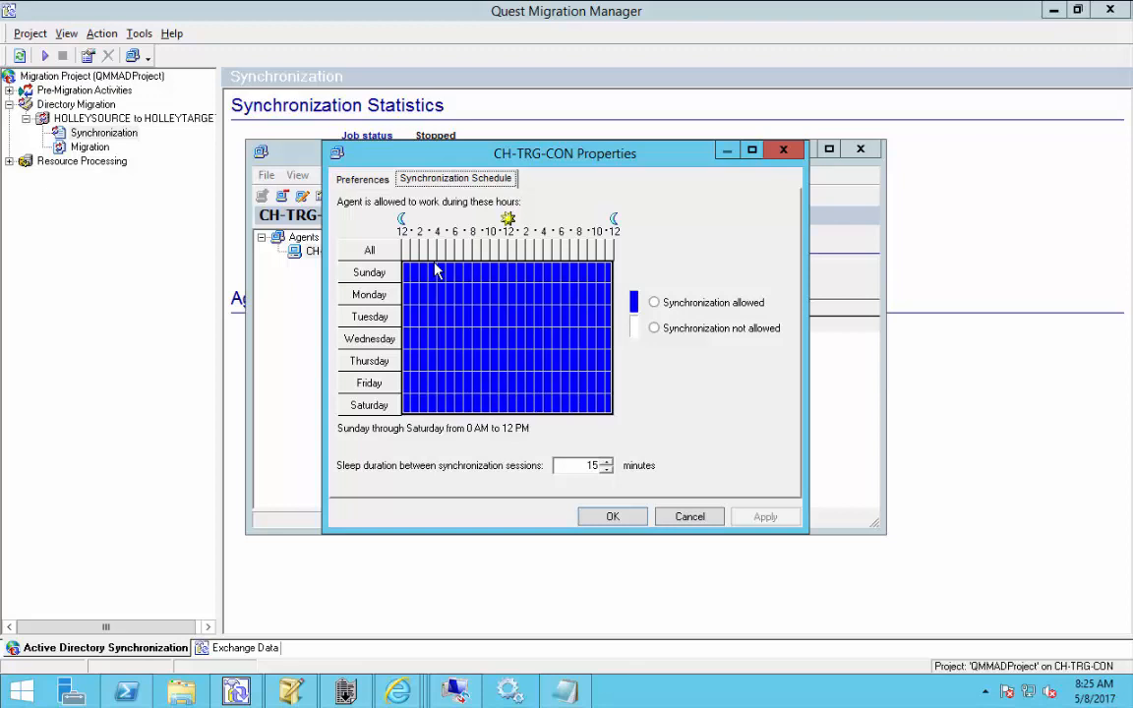
pyautogui.moveTo(452, 276)
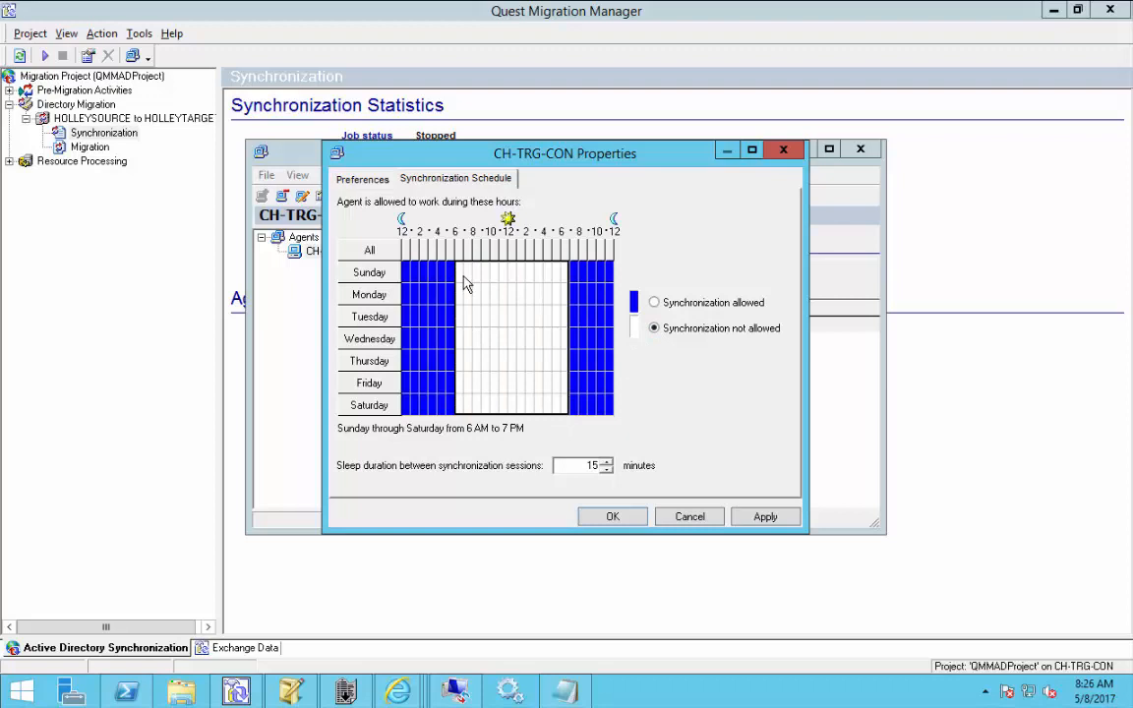
pyautogui.moveTo(467, 282)
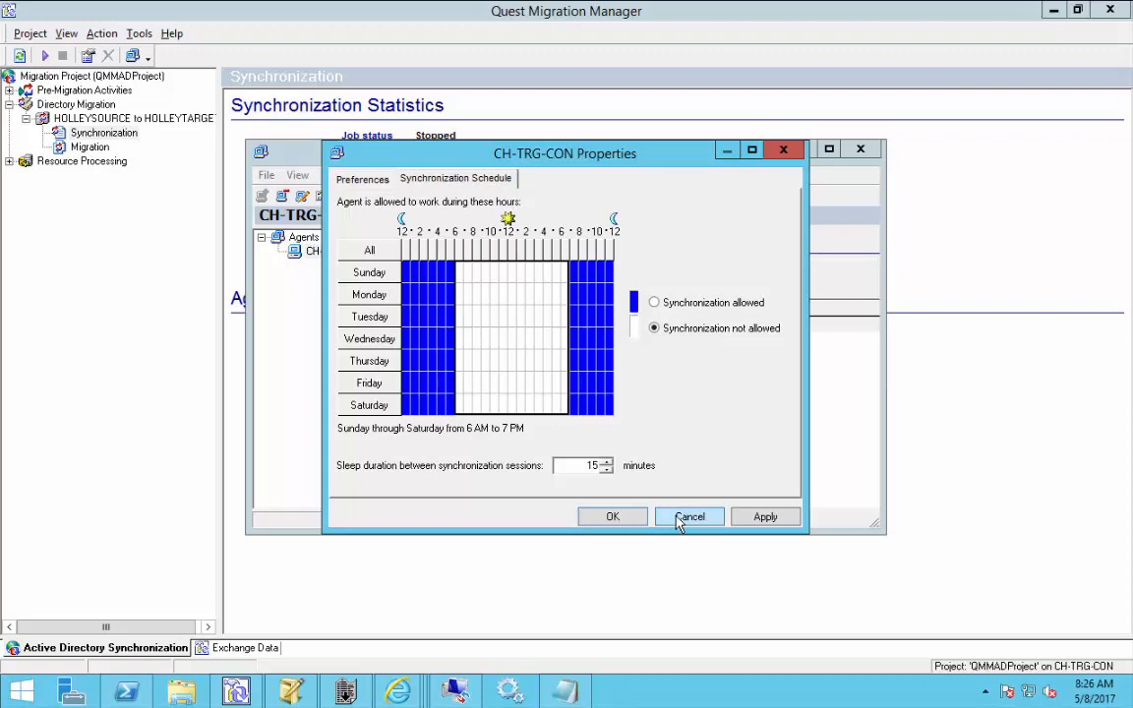
pyautogui.click(689, 516)
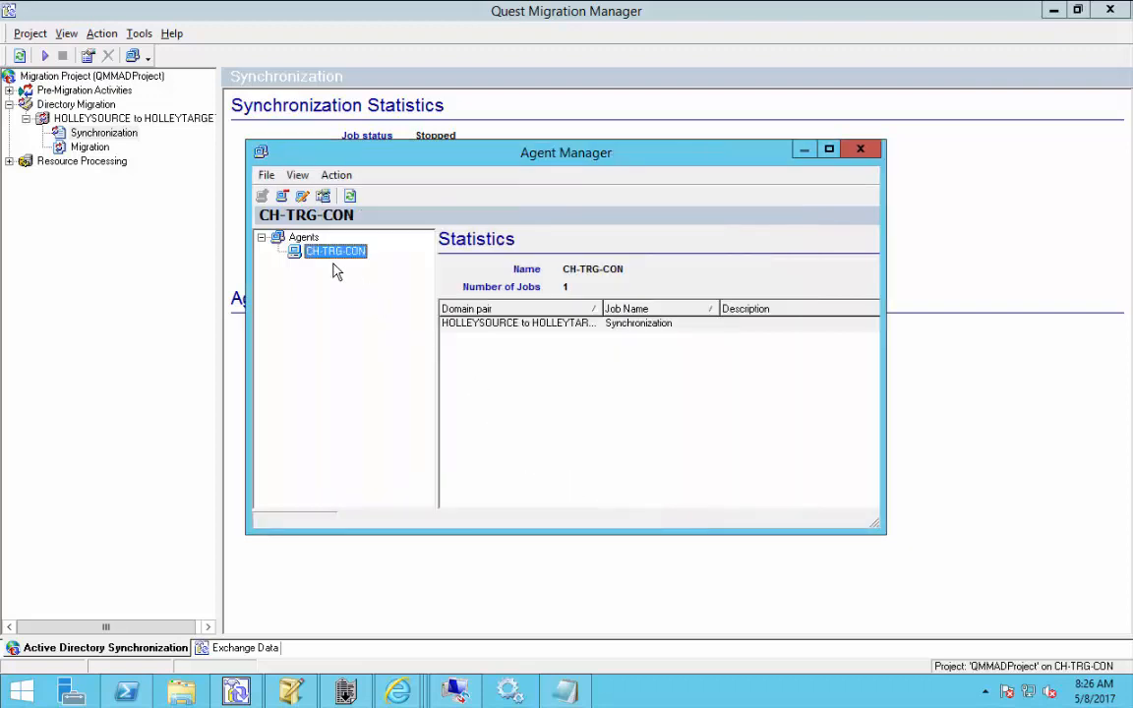